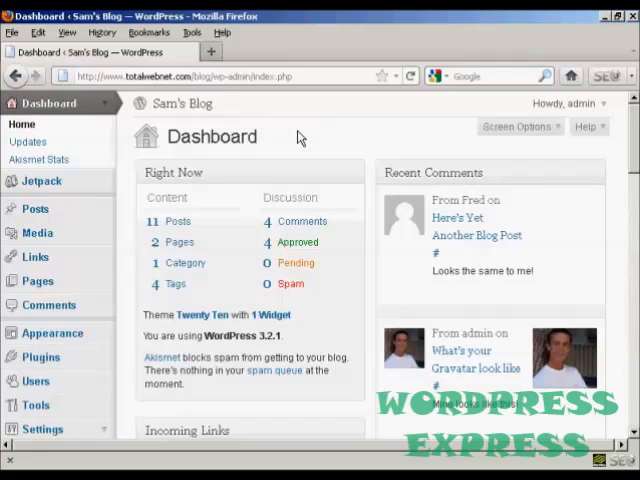
mouse_move(323, 140)
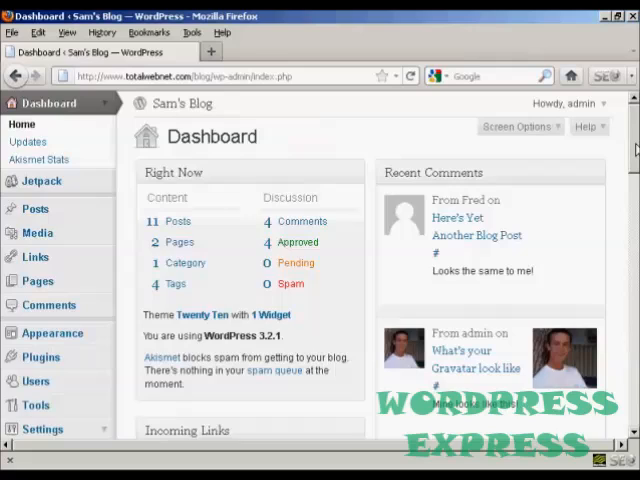
- Open Settings > Reading from the dashboard sidebar
scroll(down, 3)
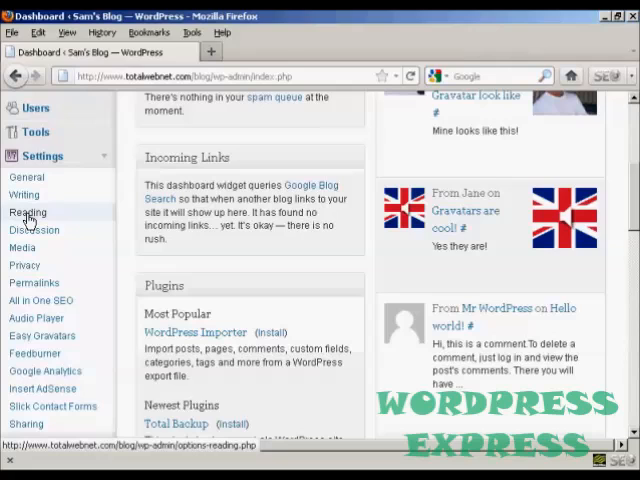
click(28, 212)
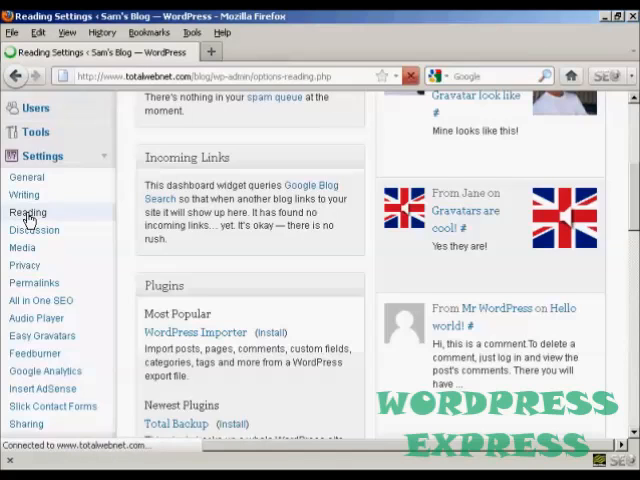
click(28, 212)
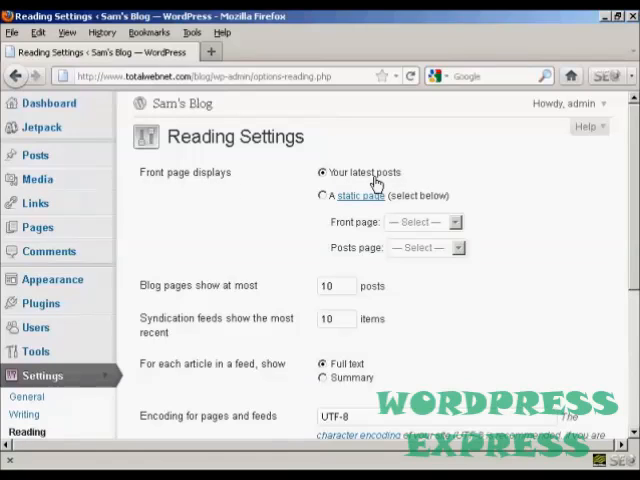
mouse_move(413, 210)
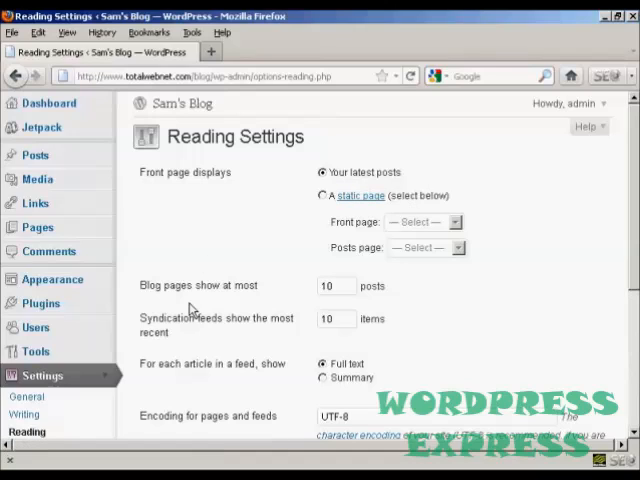
mouse_move(183, 305)
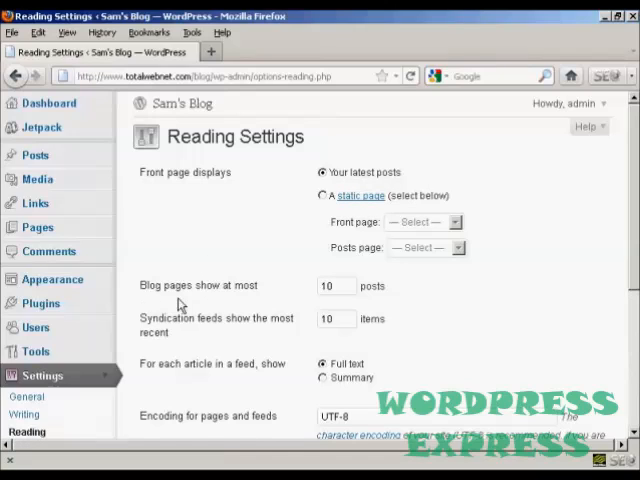
mouse_move(278, 302)
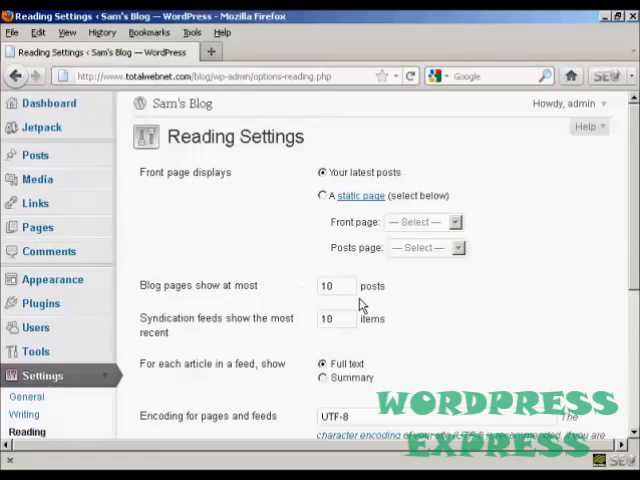
mouse_move(358, 300)
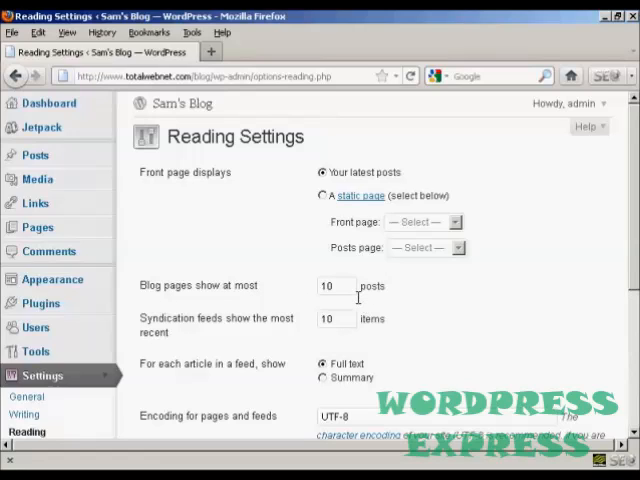
- Set 'Blog pages show at most' to 5 and 'Syndication feeds show the most recent' to 5
click(335, 286)
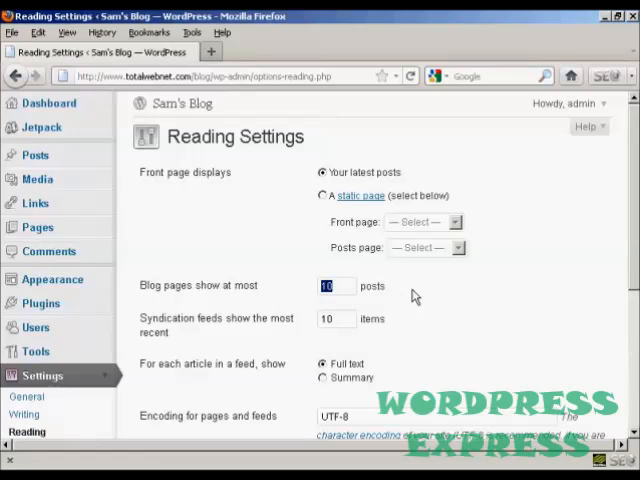
text(5)
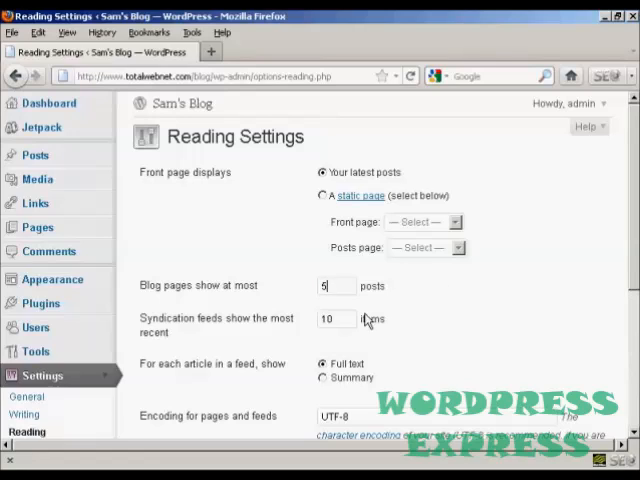
mouse_move(235, 340)
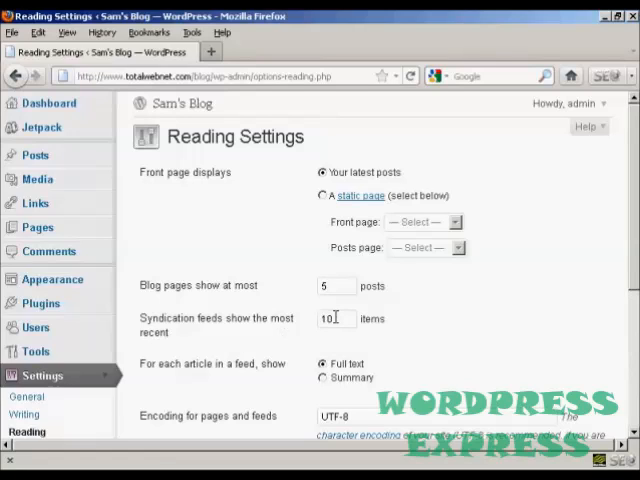
double_click(330, 318)
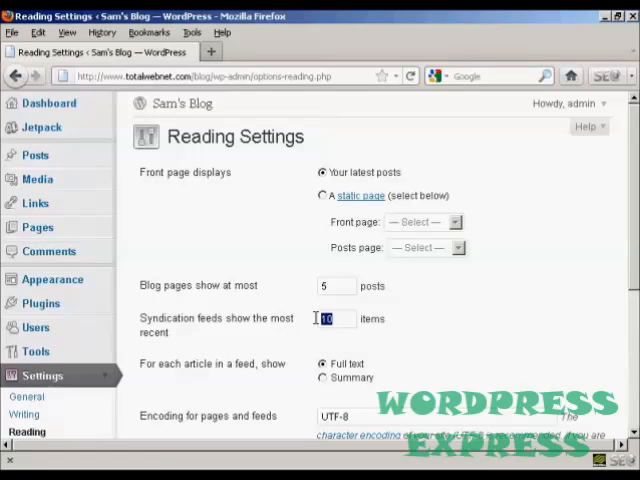
text(5)
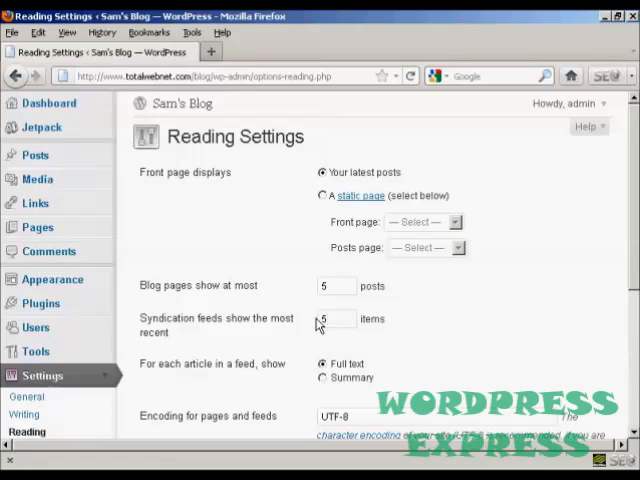
scroll(down, 3)
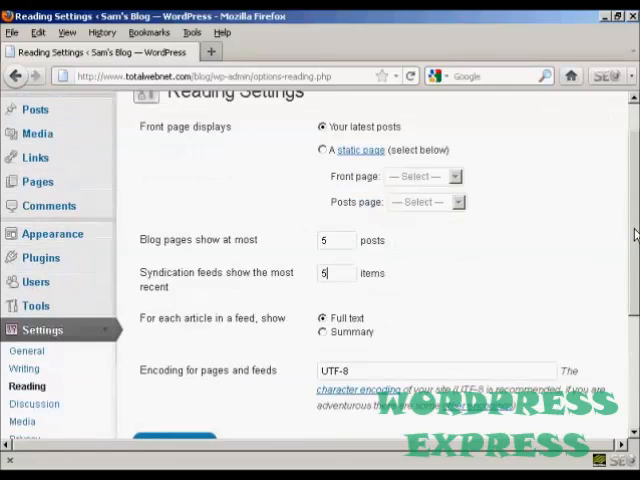
scroll(down, 3)
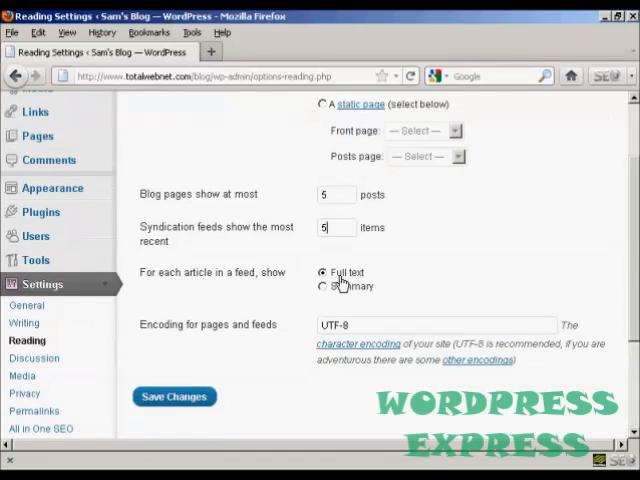
mouse_move(172, 297)
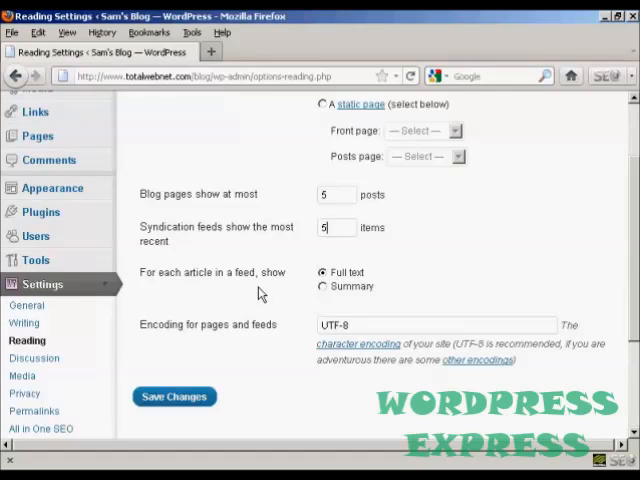
mouse_move(345, 291)
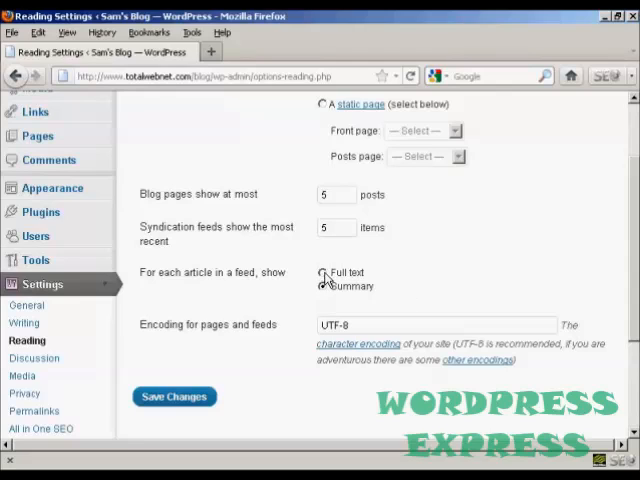
click(323, 272)
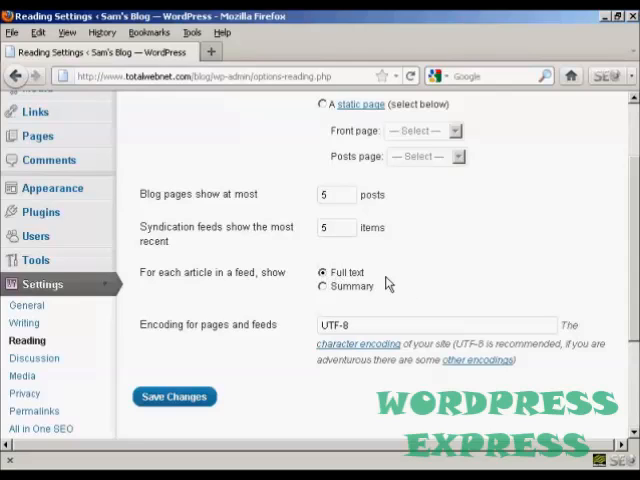
mouse_move(242, 345)
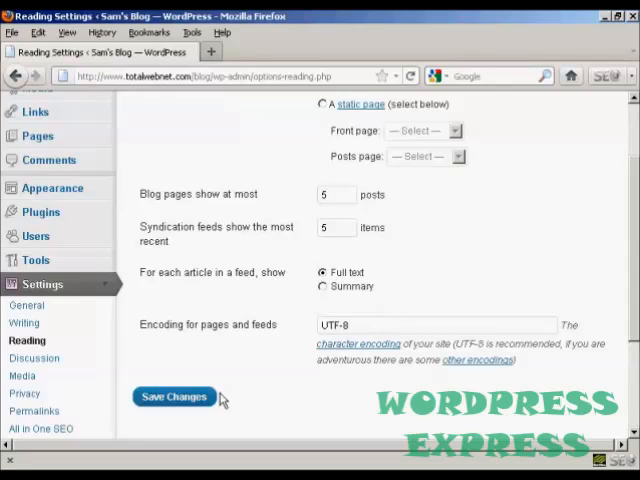
- Save the reading settings with 5 posts, 5 feed items and full-text feeds
click(174, 396)
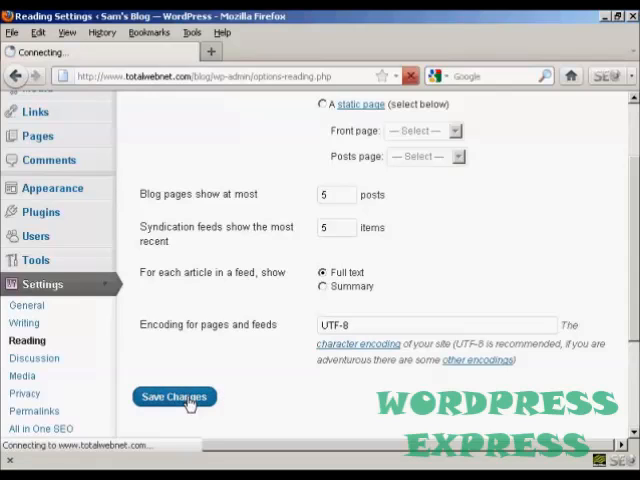
click(174, 397)
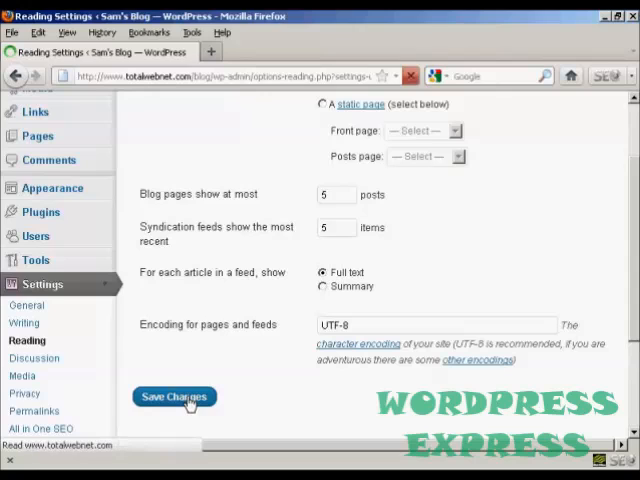
click(174, 397)
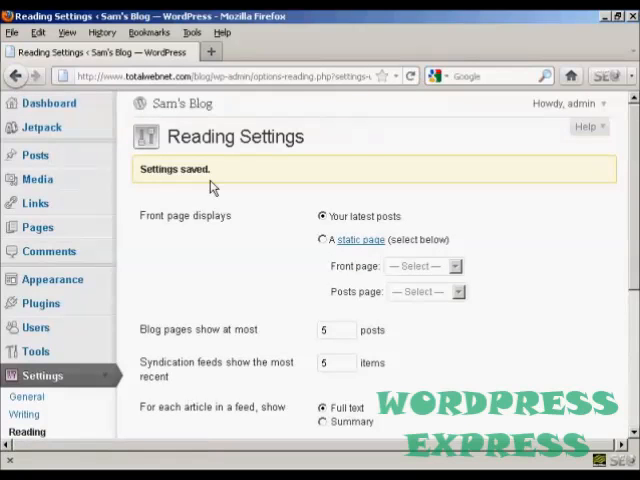